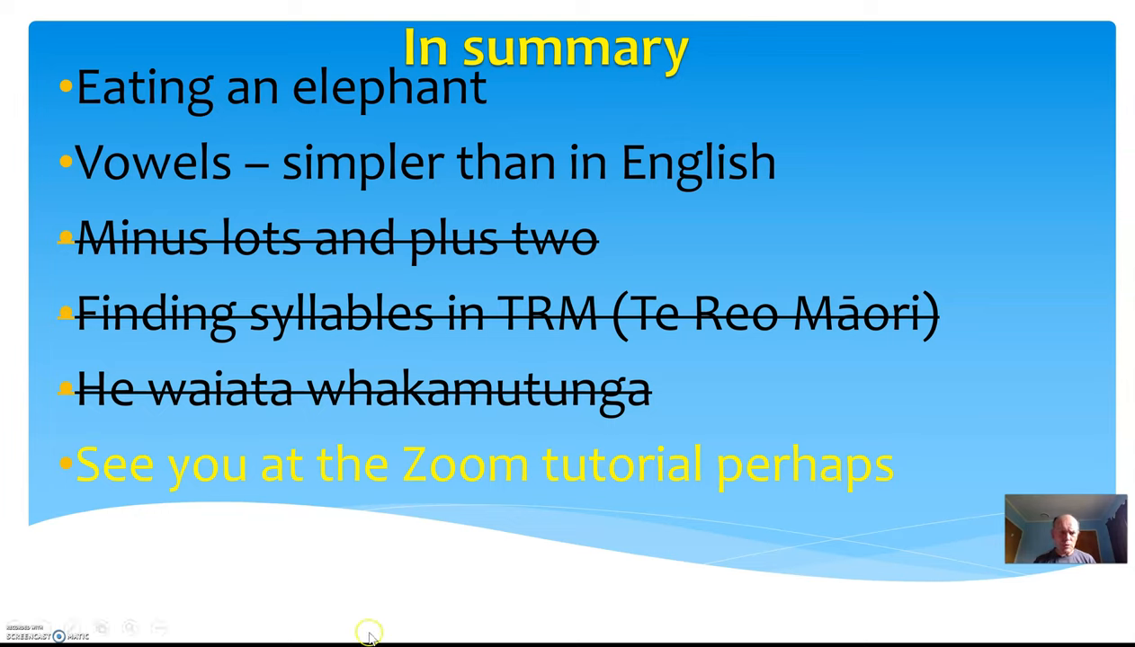
mouse_move(369, 634)
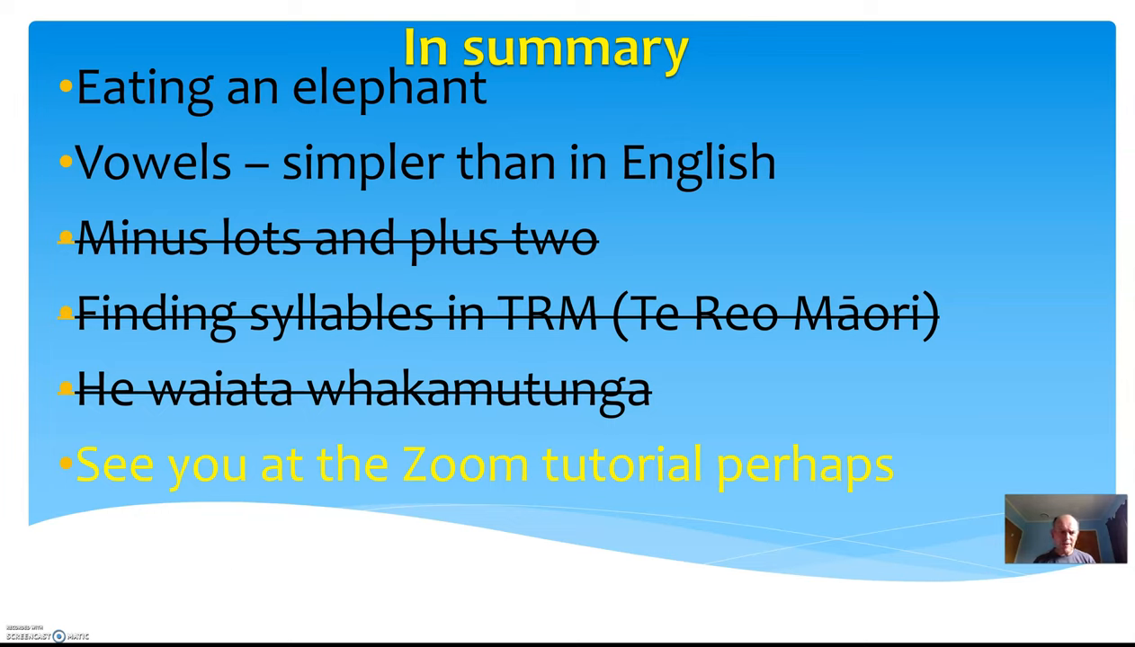